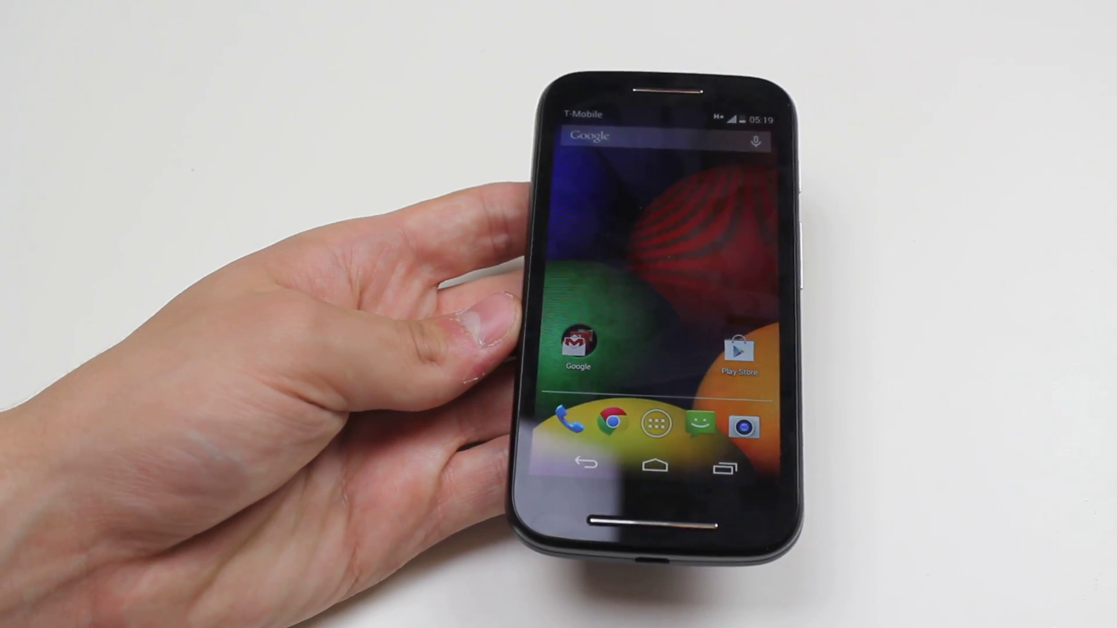
# Step: Launch the Clock app to show the 08:30 and 09:00 alarms
pyautogui.click(656, 425)
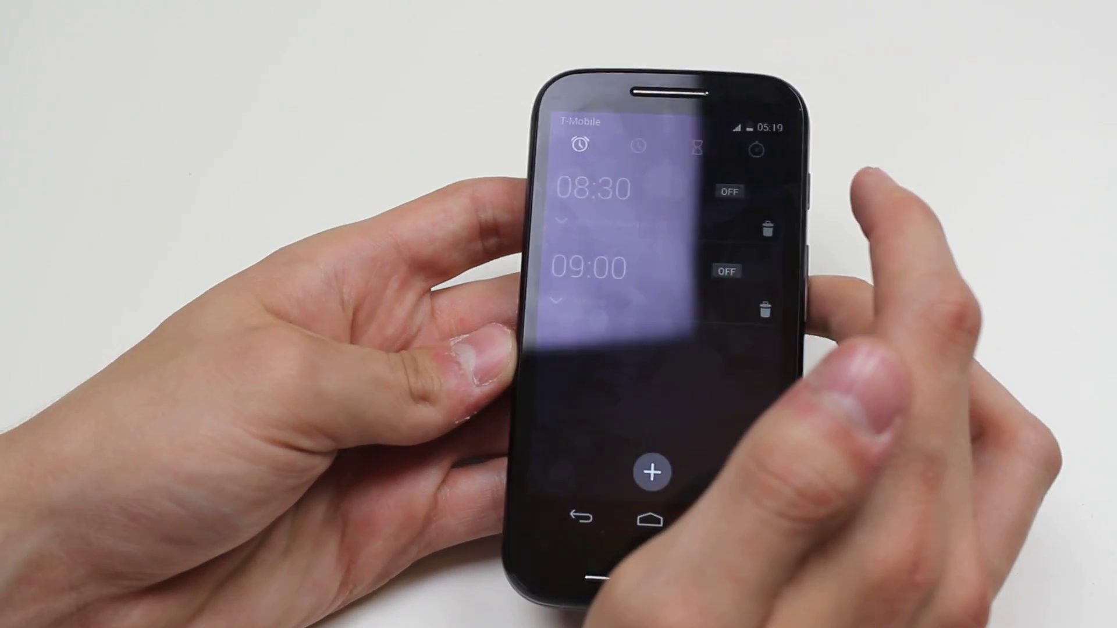
# Step: Delete the preset 08:30 and 09:00 alarms
pyautogui.click(730, 191)
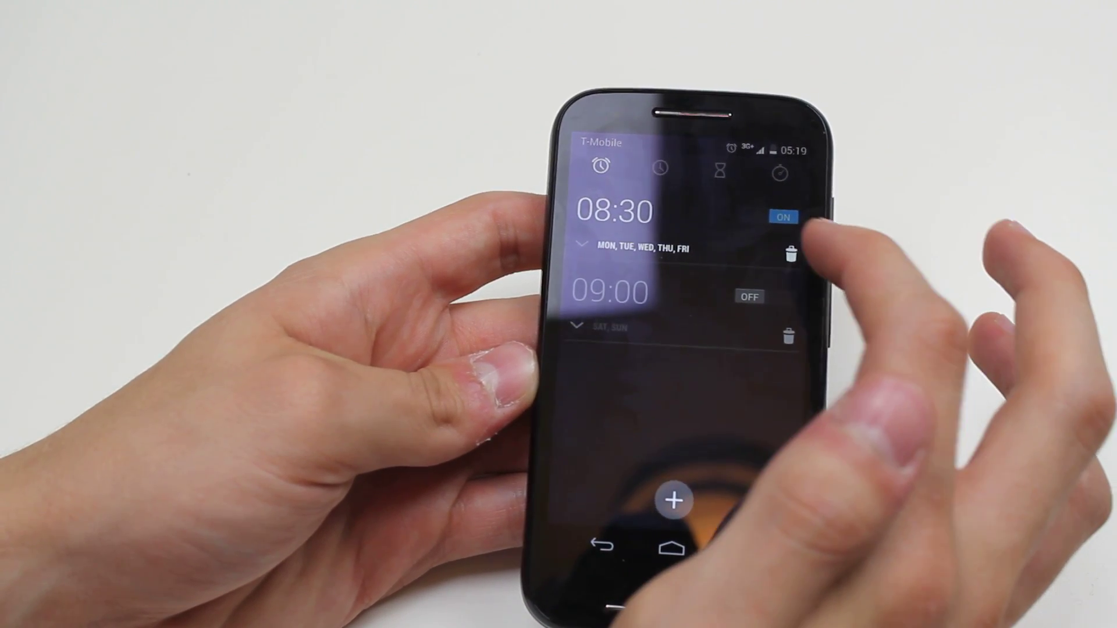
pyautogui.click(789, 253)
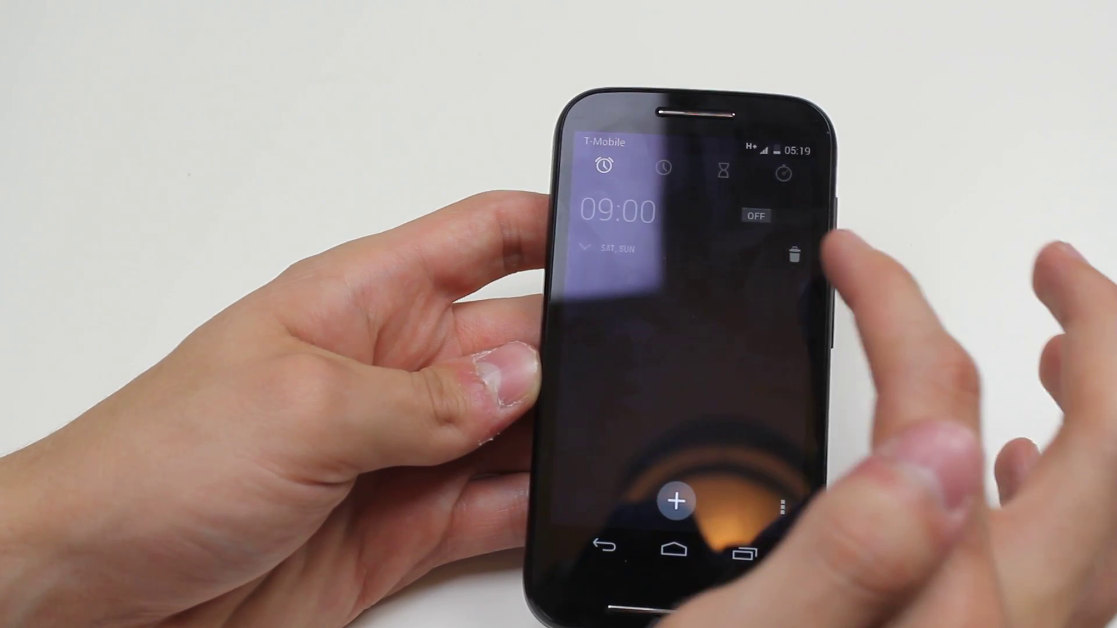
pyautogui.click(794, 255)
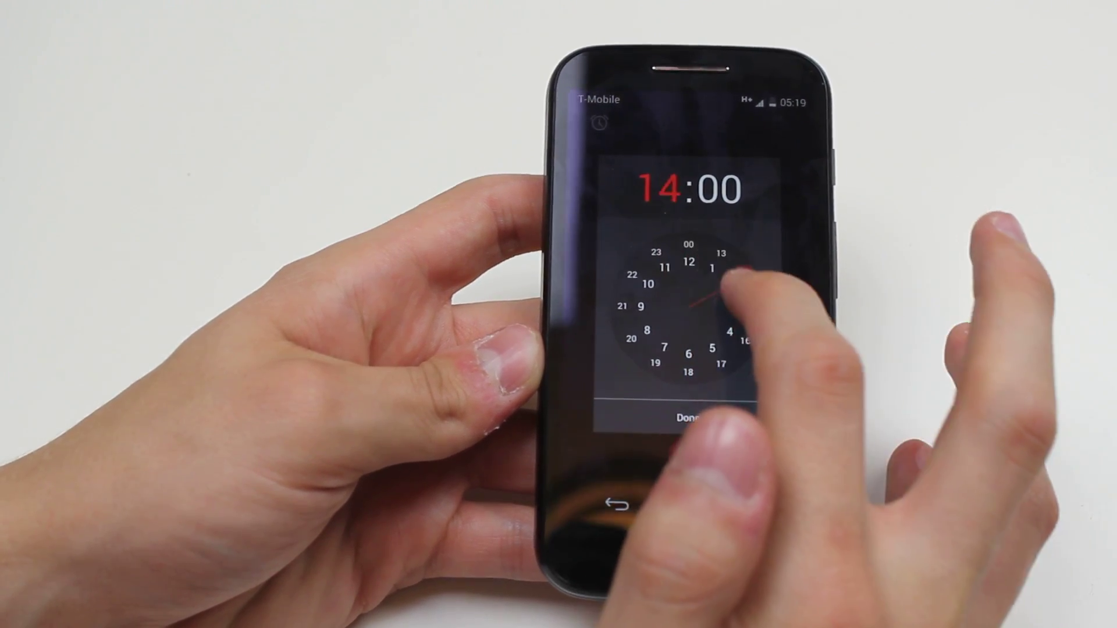
# Step: Add a new alarm and set its time to 07:00 on the dials
pyautogui.moveTo(709, 292); pyautogui.dragTo(656, 327)
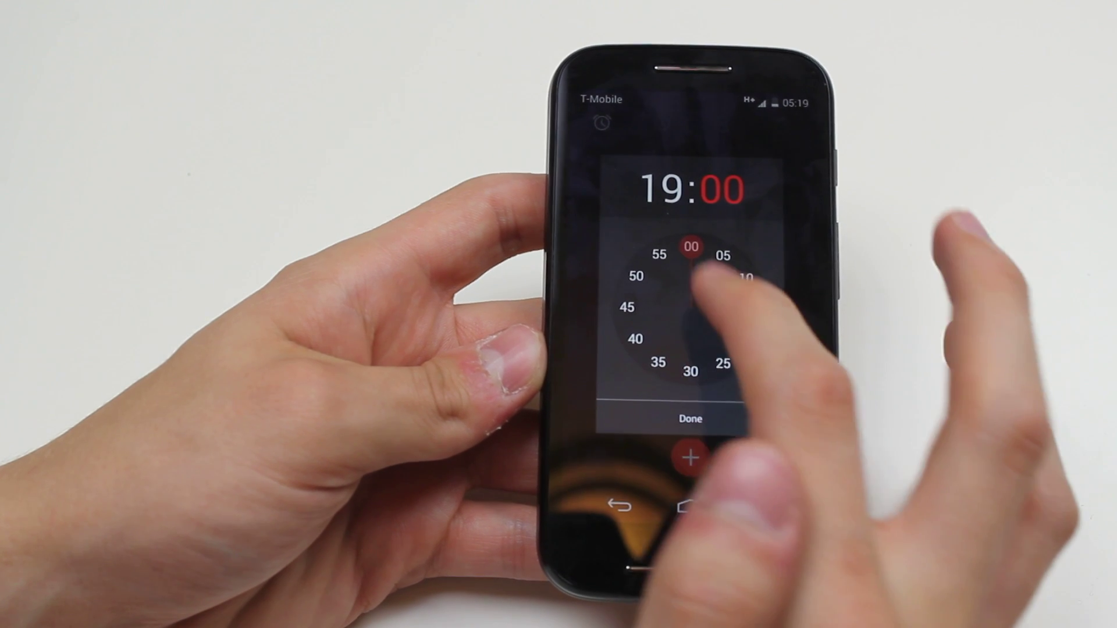
pyautogui.click(688, 419)
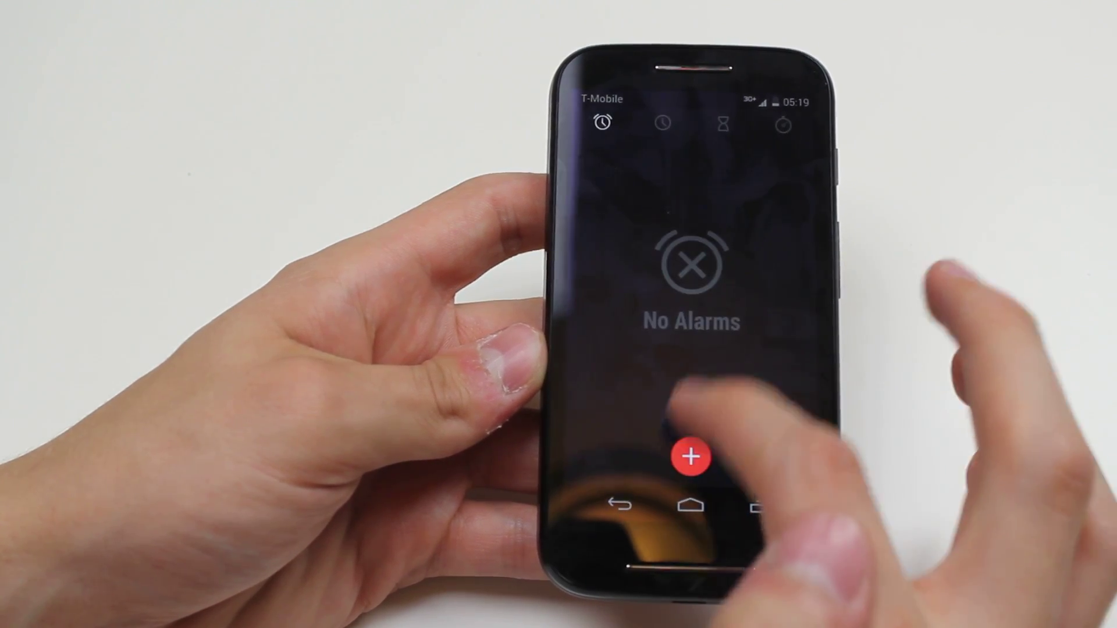
pyautogui.click(689, 457)
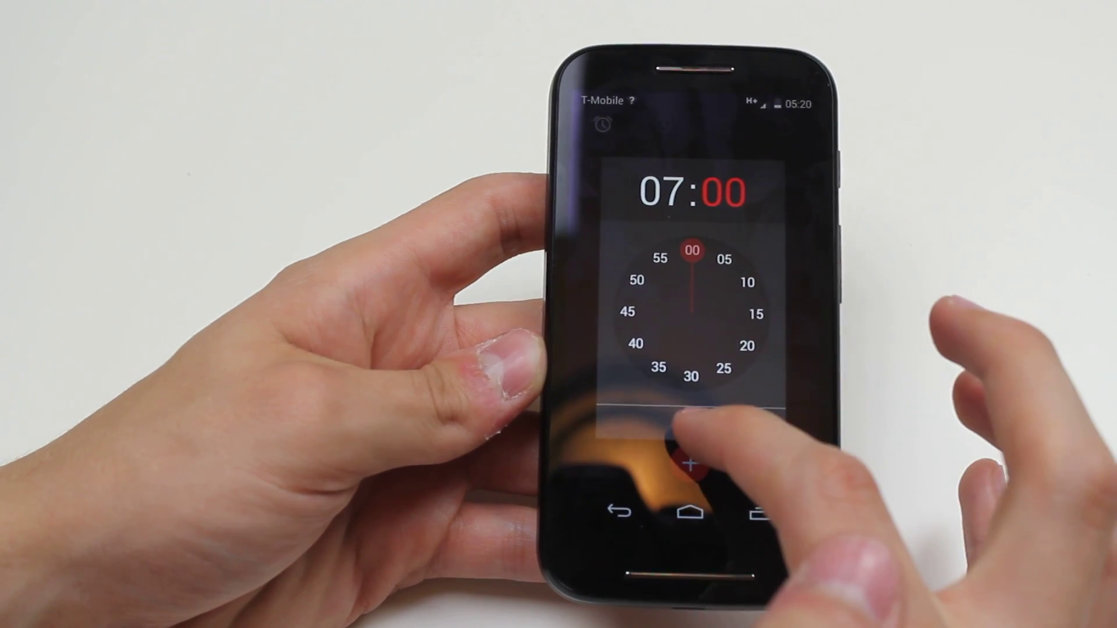
pyautogui.click(690, 466)
pyautogui.write('Wa')
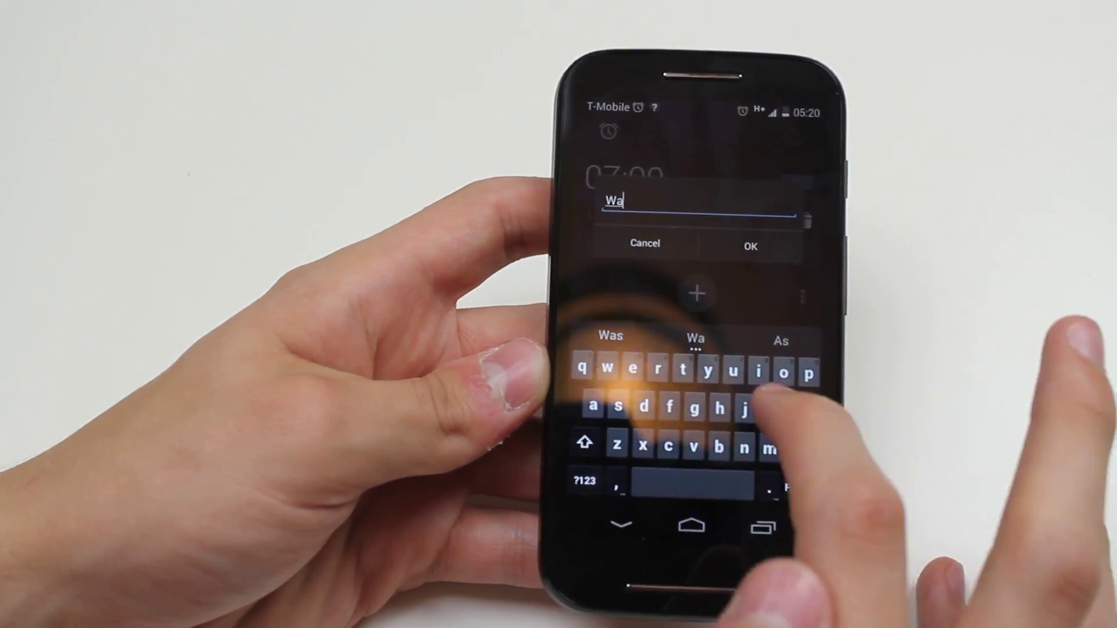
# Step: Type the label 'Wakey Wakey' and set the alarm to repeat Monday–Friday
pyautogui.write('key')
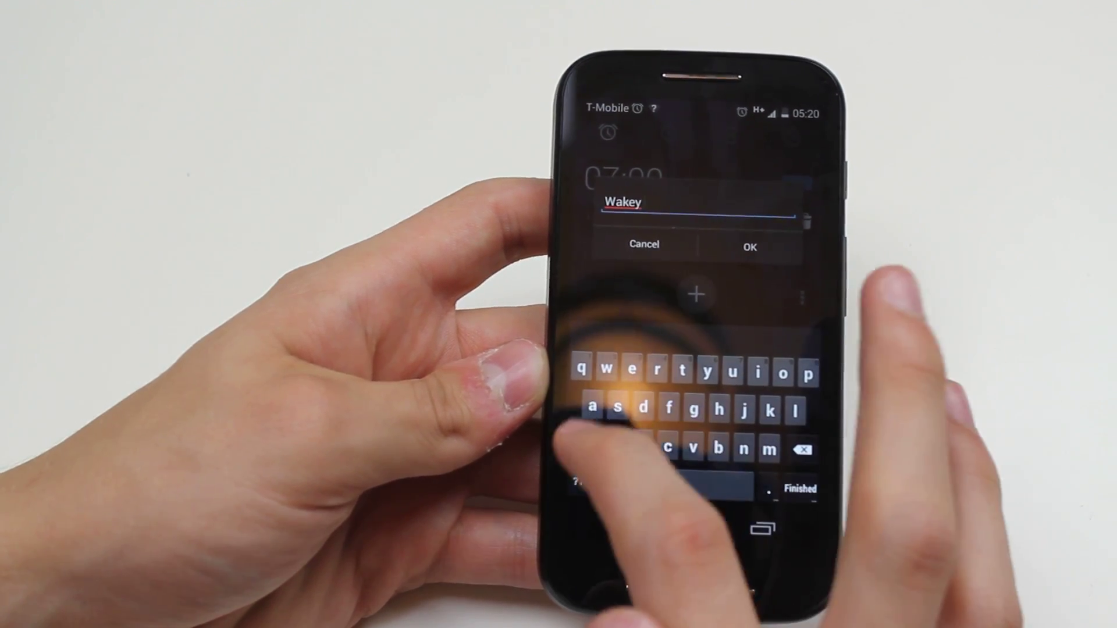
pyautogui.write('Wakey')
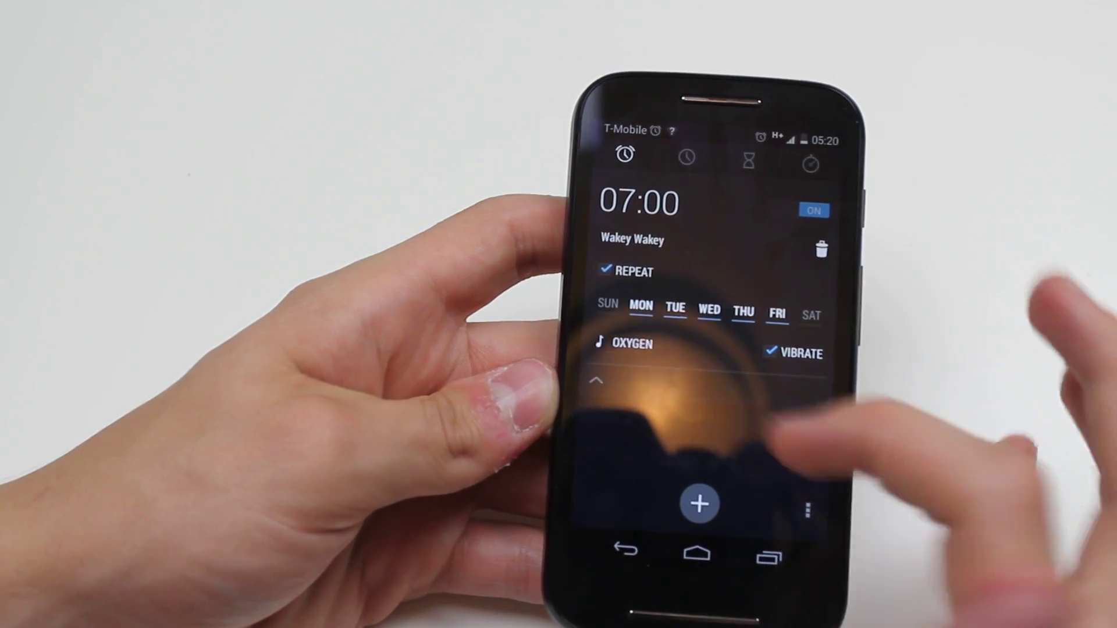
# Step: Keep Oxygen as the ringtone and switch the 07:00 alarm on
pyautogui.click(629, 343)
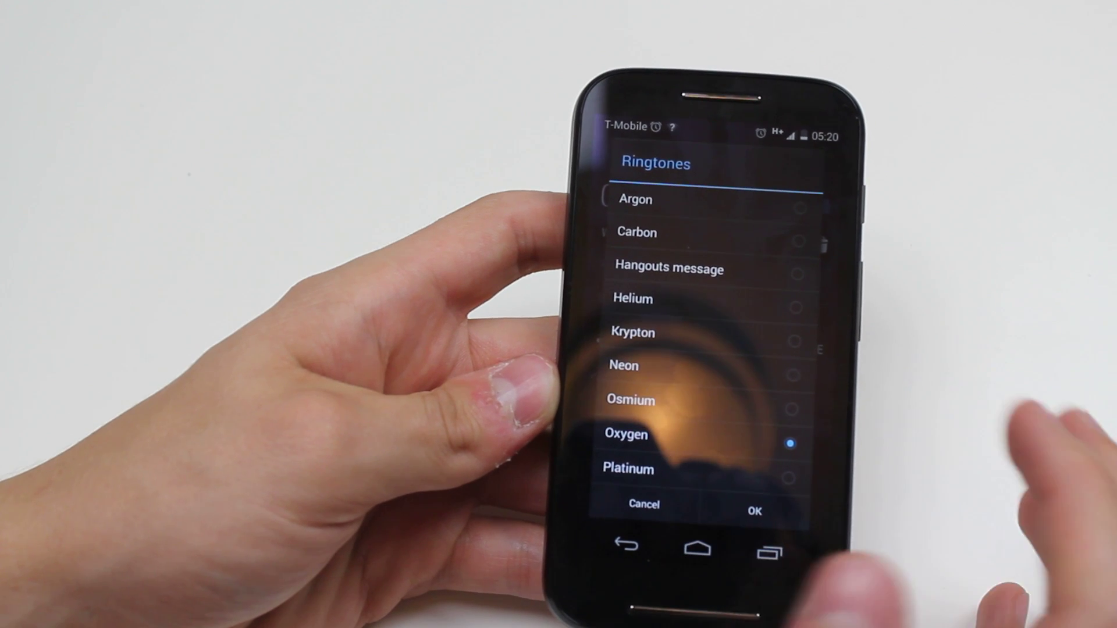
pyautogui.click(751, 511)
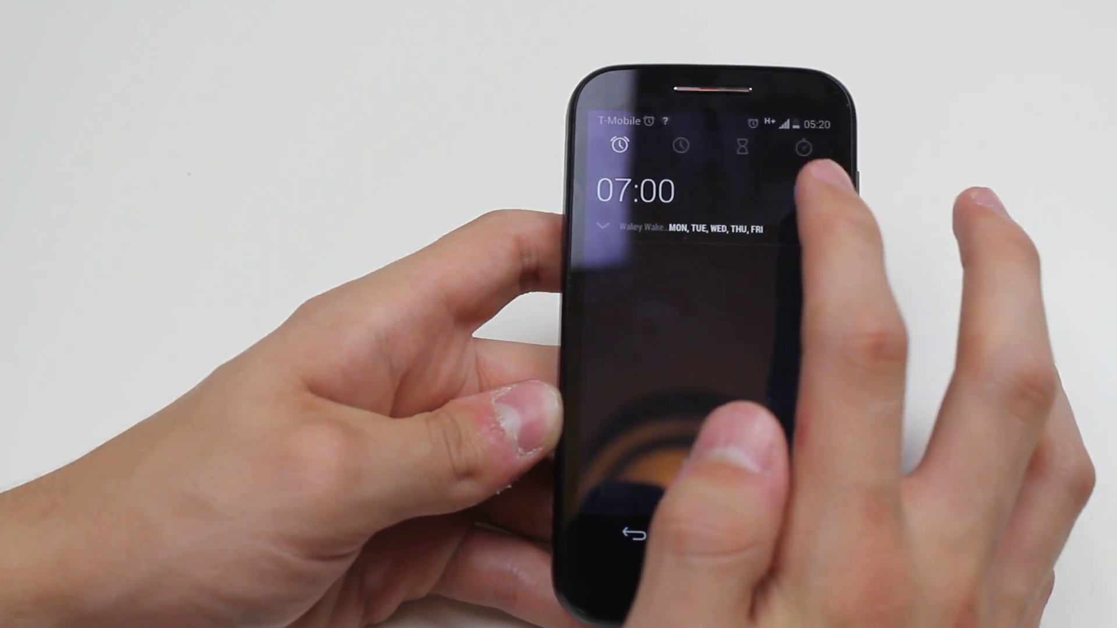
pyautogui.click(809, 190)
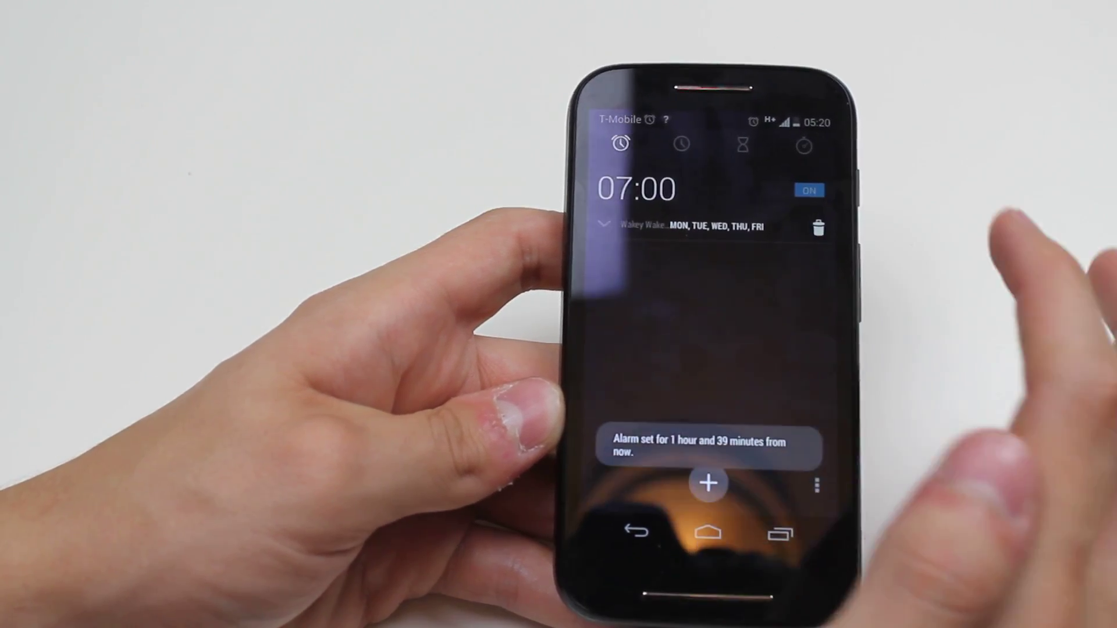